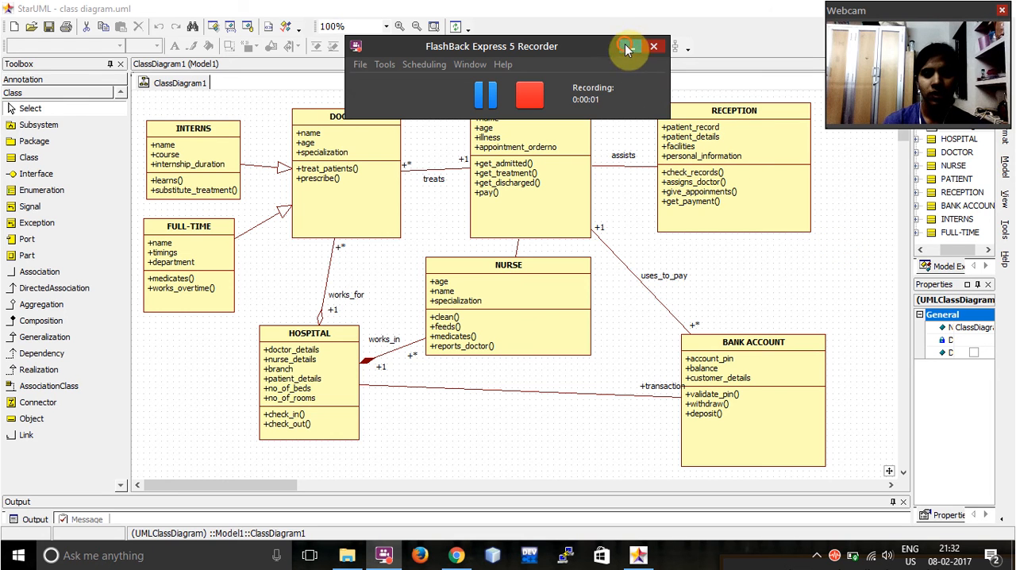
Minimize the FlashBack Express Recorder so the hospital class diagram is fully visible.
click(629, 46)
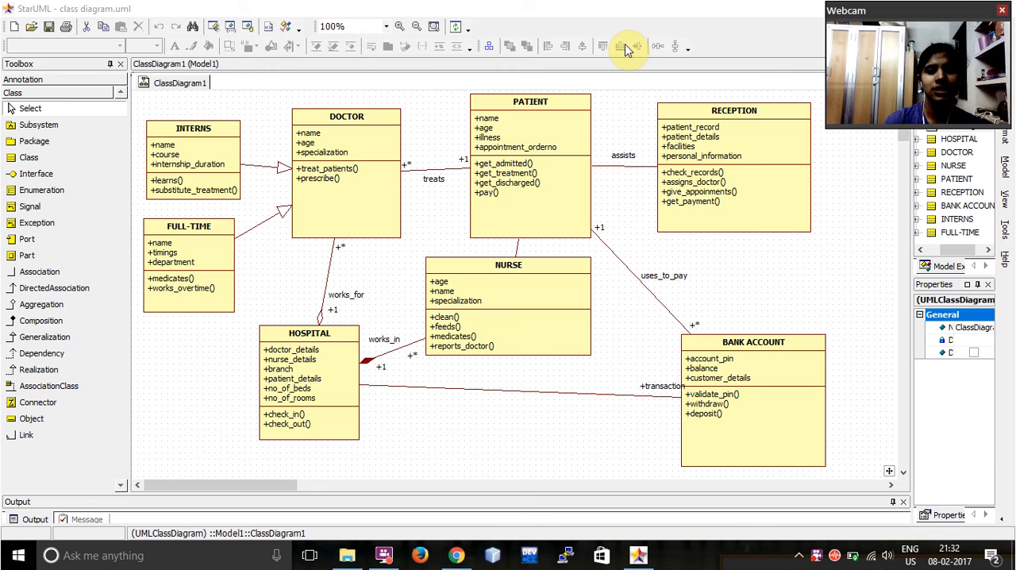
mouse_move(527, 76)
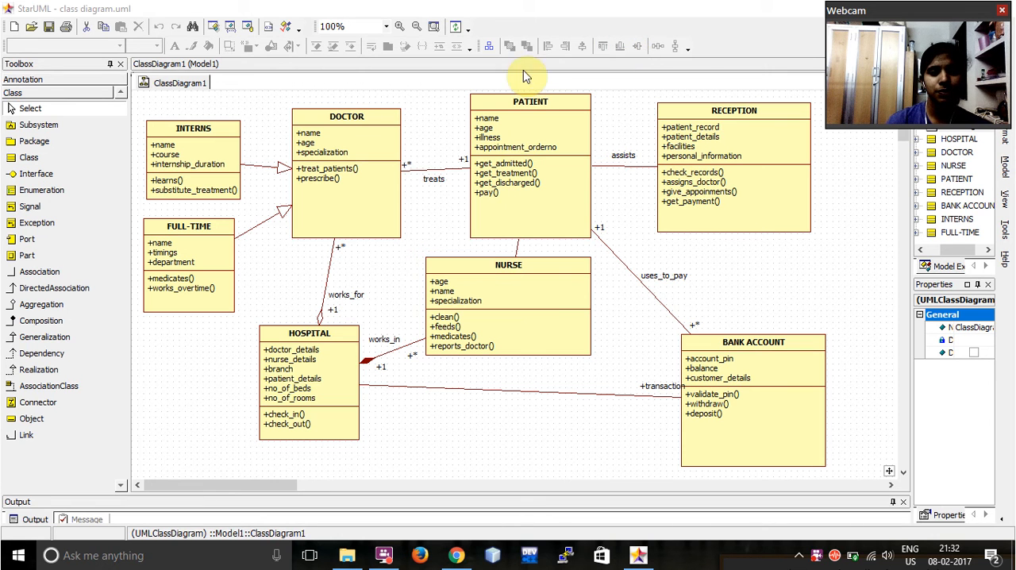
mouse_move(457, 135)
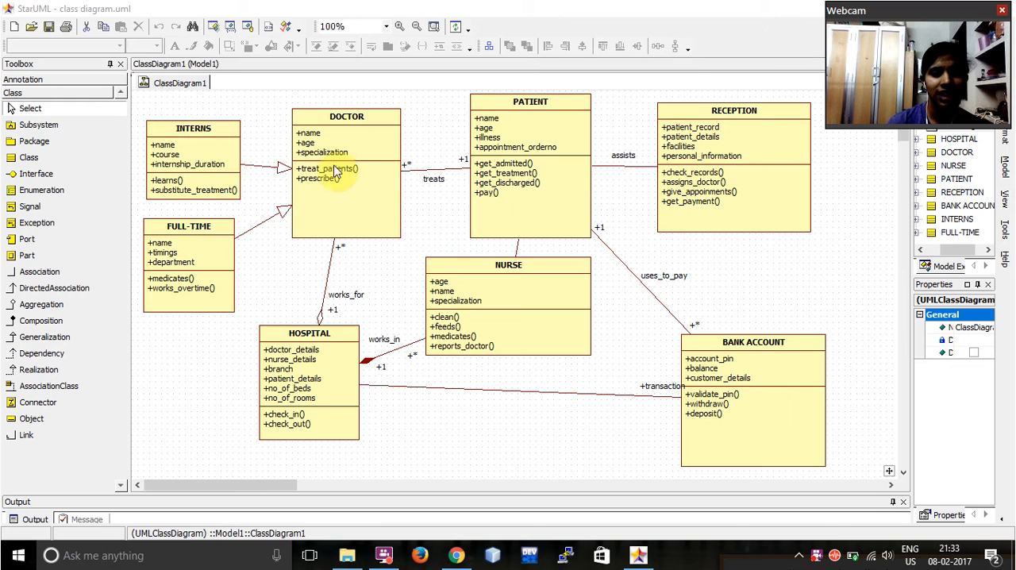
mouse_move(461, 187)
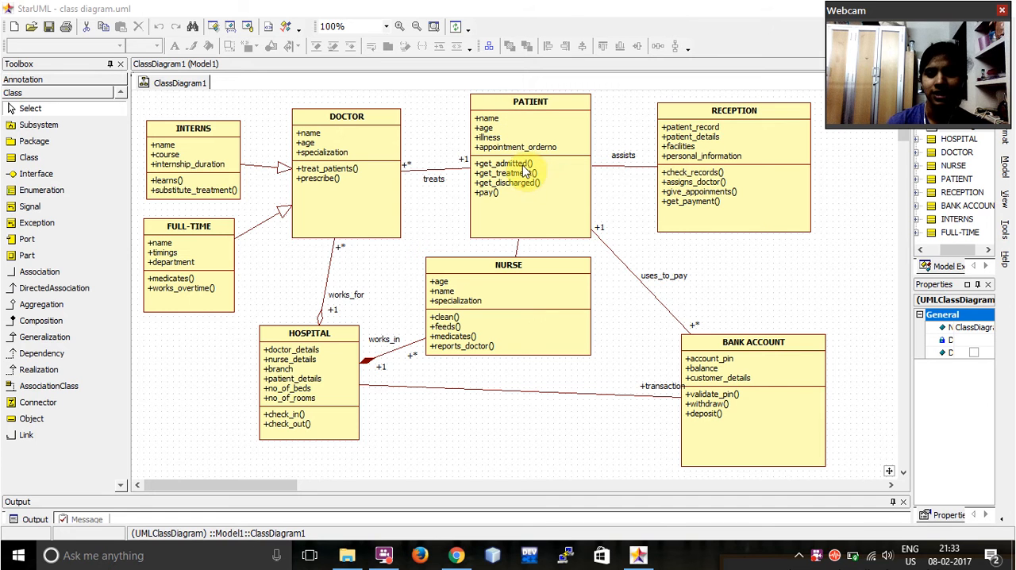
mouse_move(752, 330)
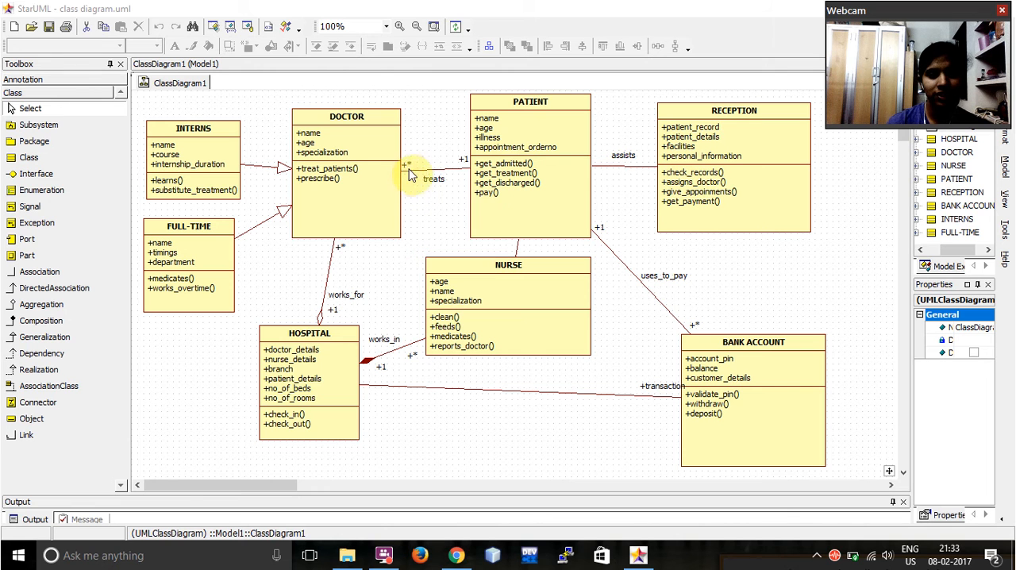
mouse_move(578, 229)
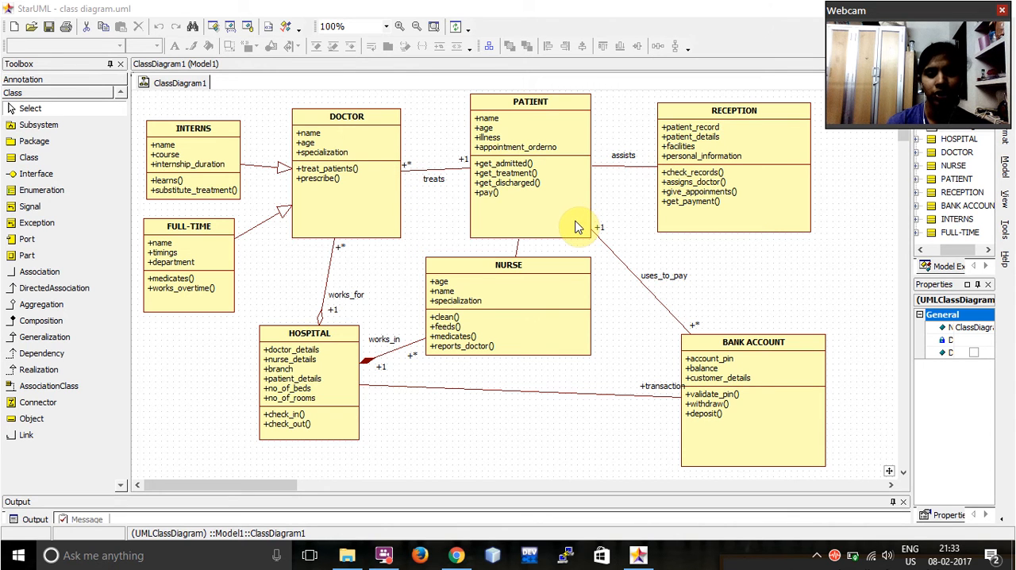
mouse_move(241, 167)
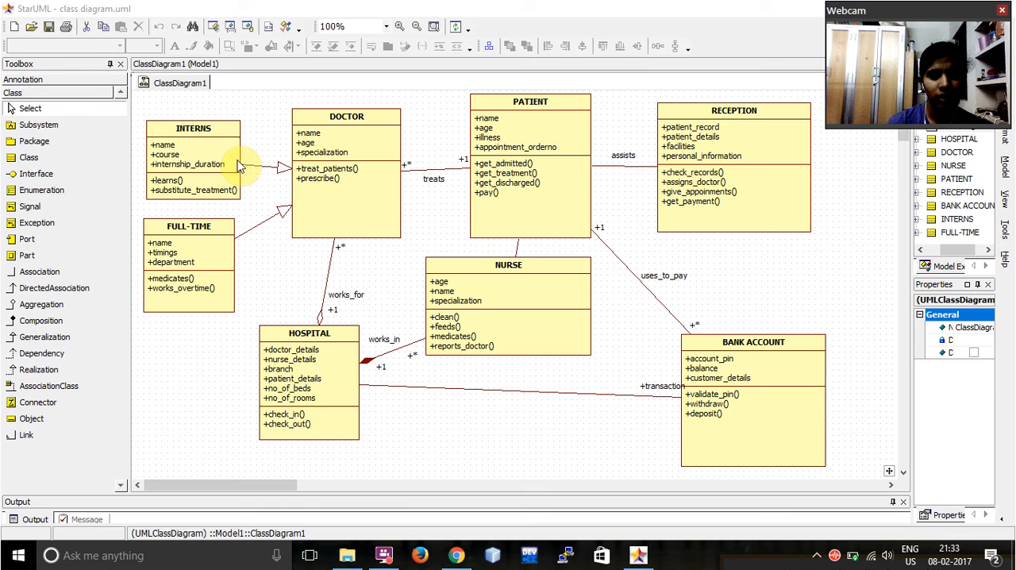
mouse_move(278, 191)
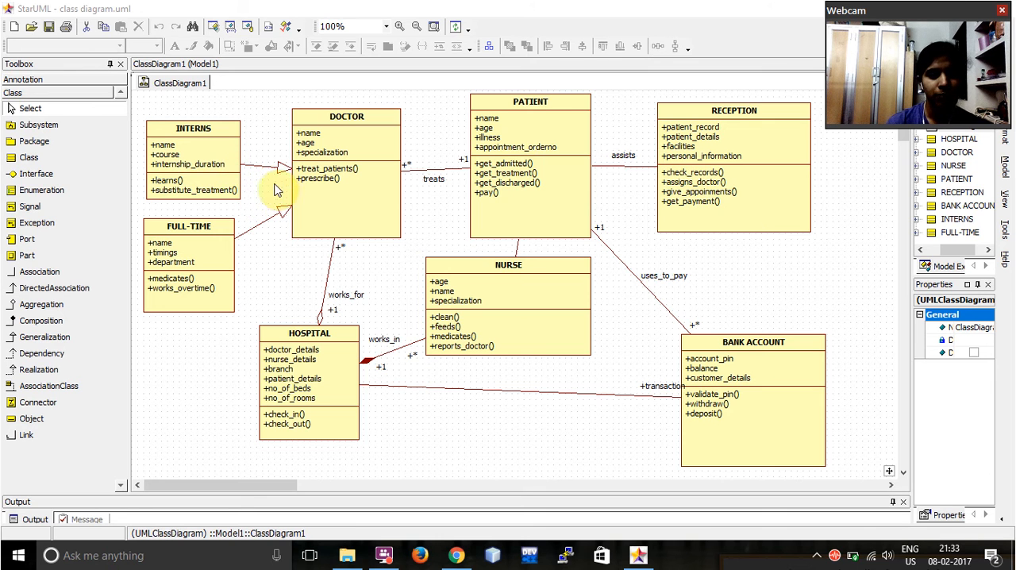
mouse_move(294, 222)
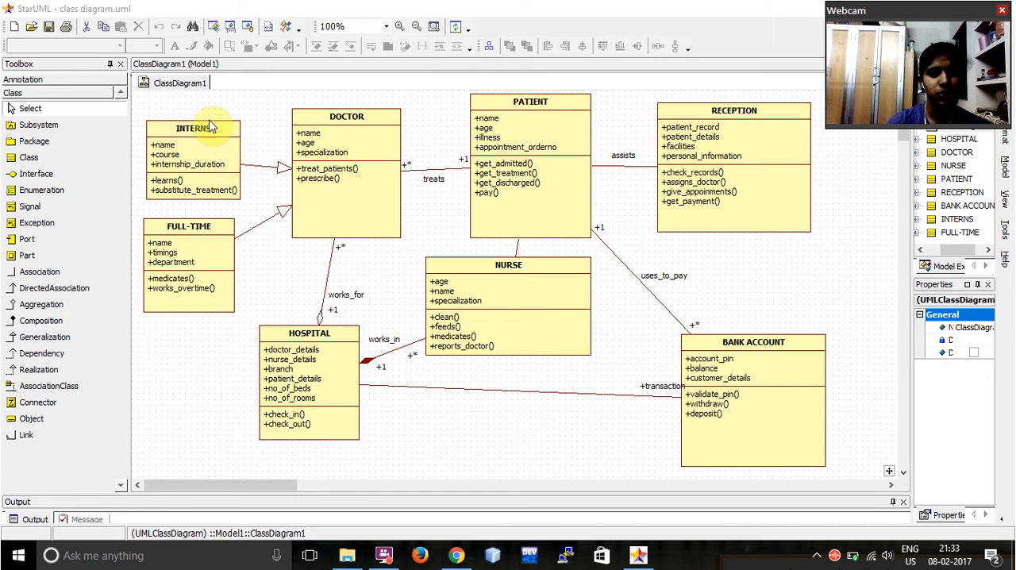
mouse_move(254, 173)
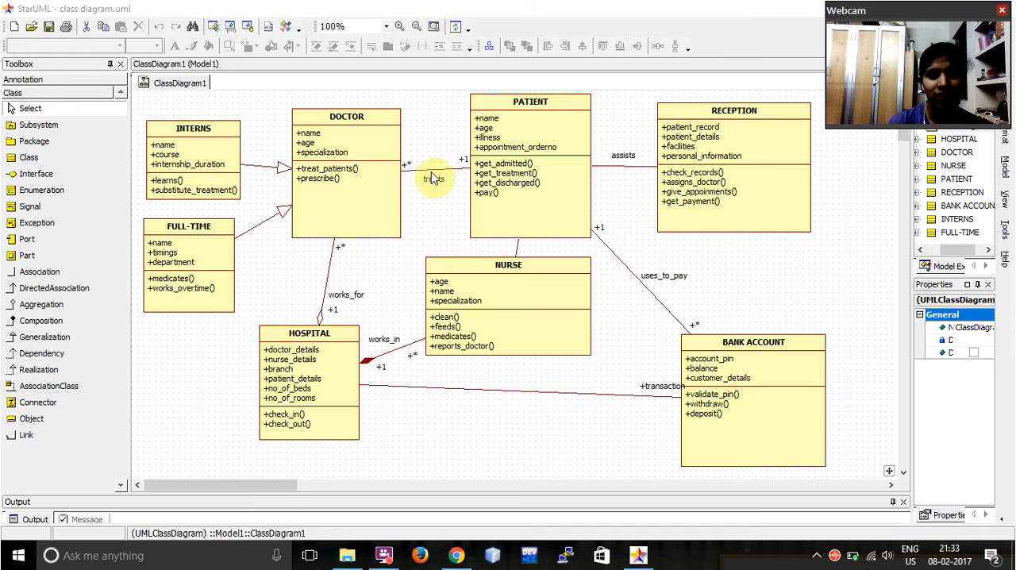
mouse_move(427, 194)
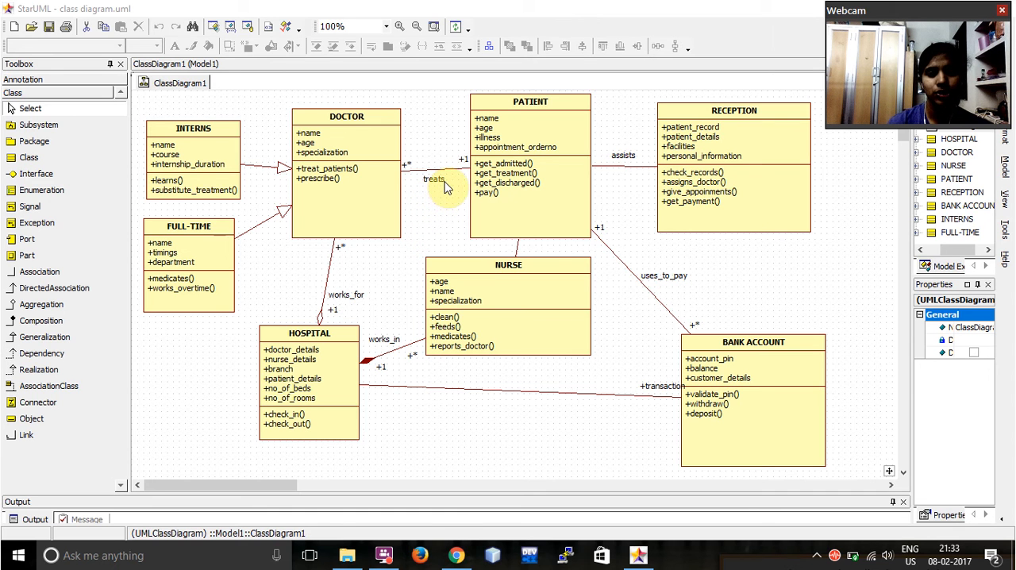
mouse_move(448, 187)
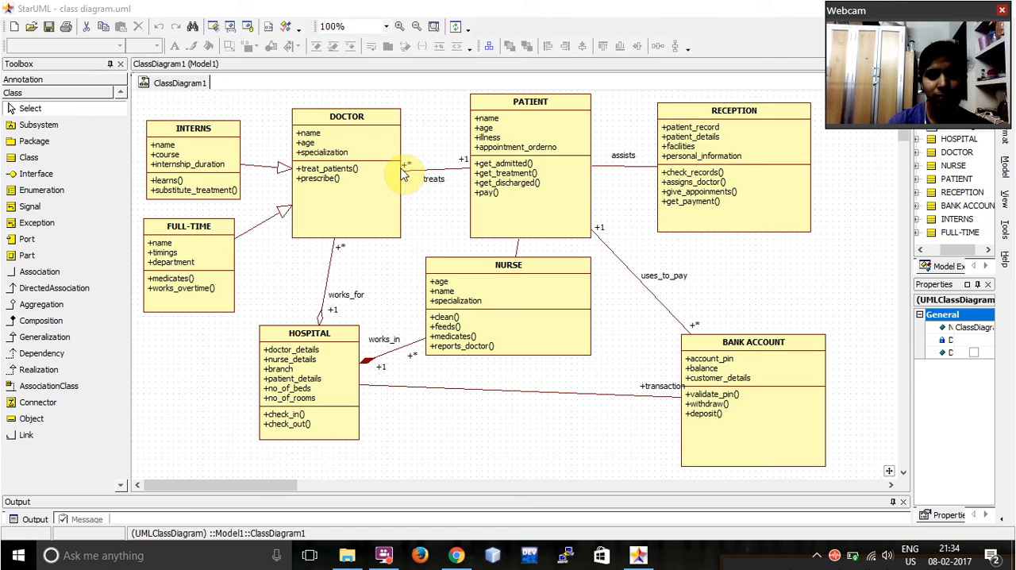
mouse_move(368, 133)
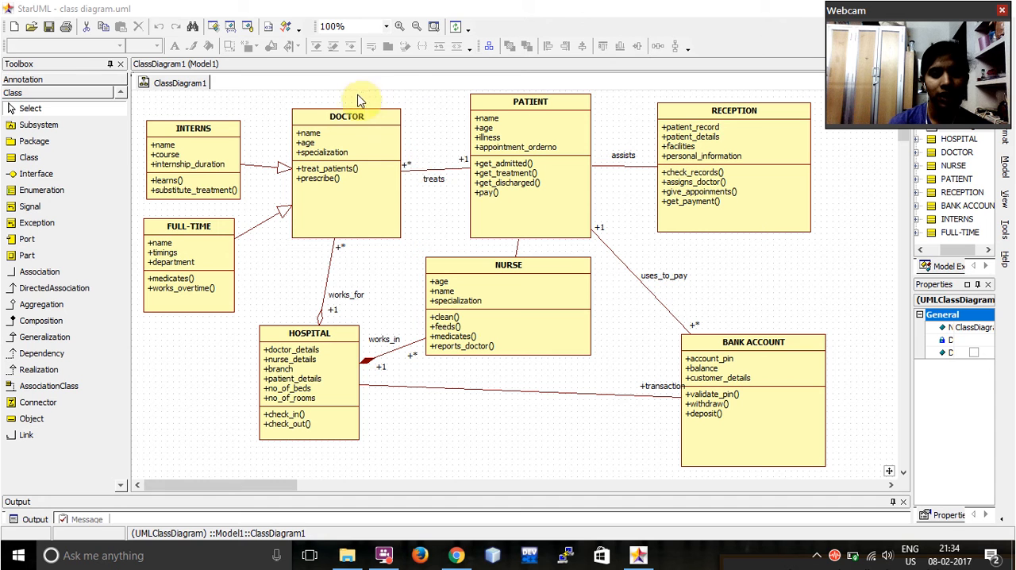
mouse_move(559, 152)
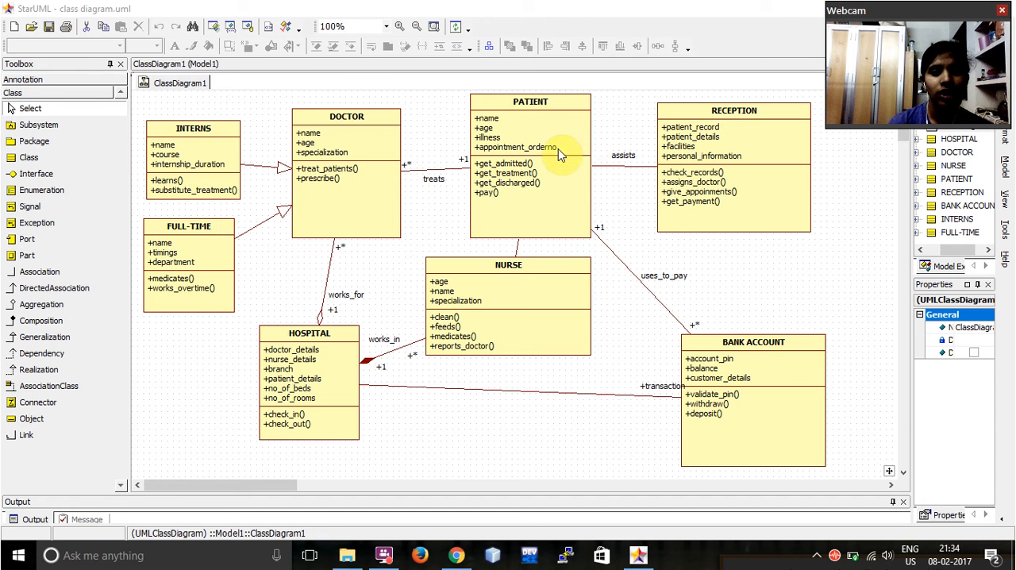
mouse_move(500, 230)
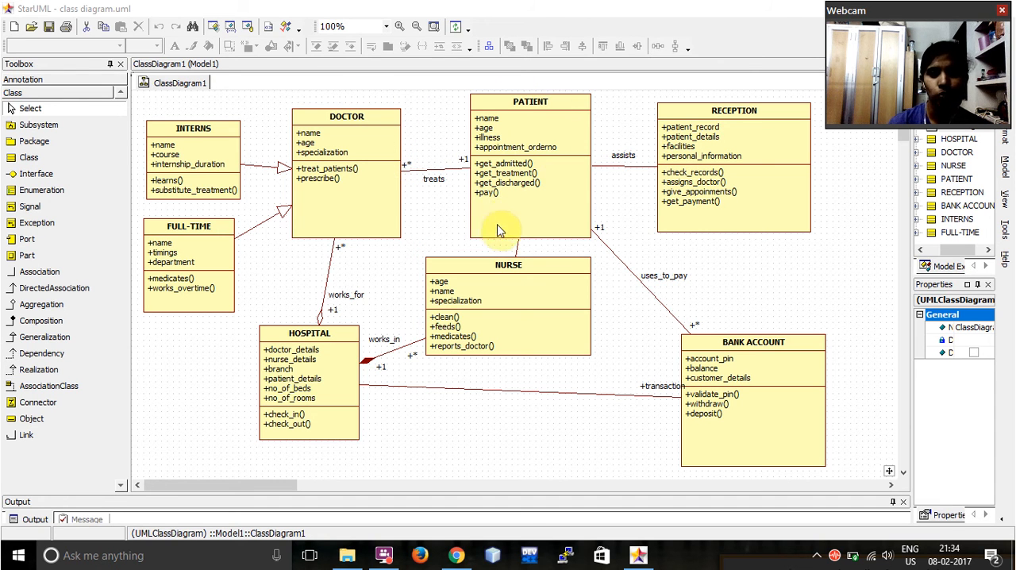
mouse_move(416, 173)
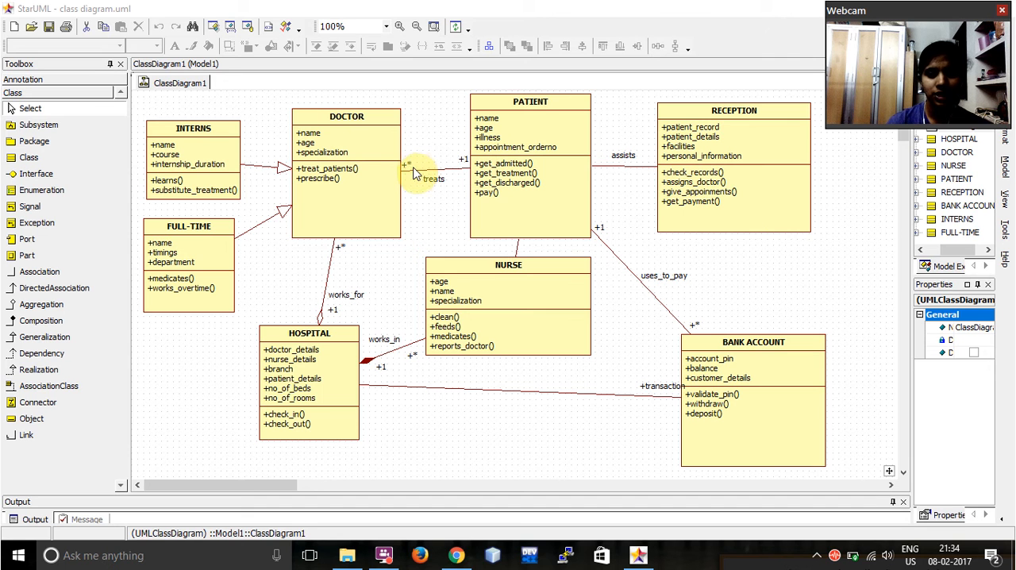
mouse_move(457, 173)
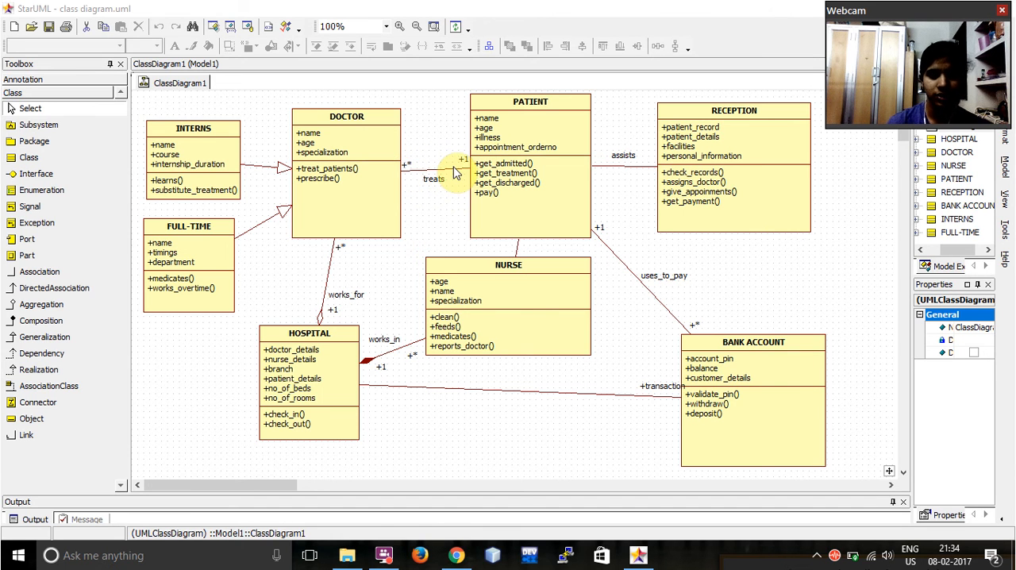
mouse_move(593, 162)
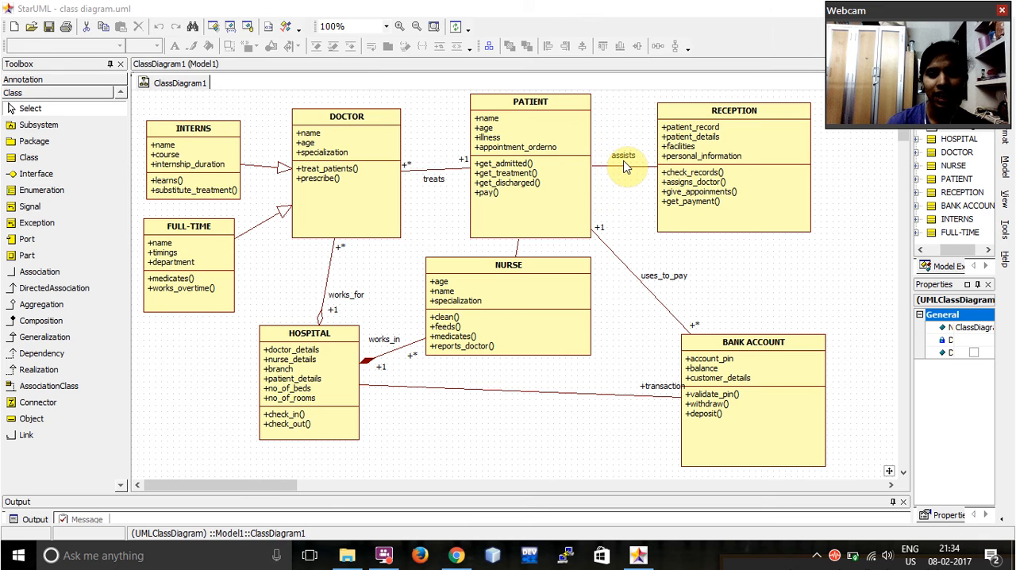
mouse_move(552, 129)
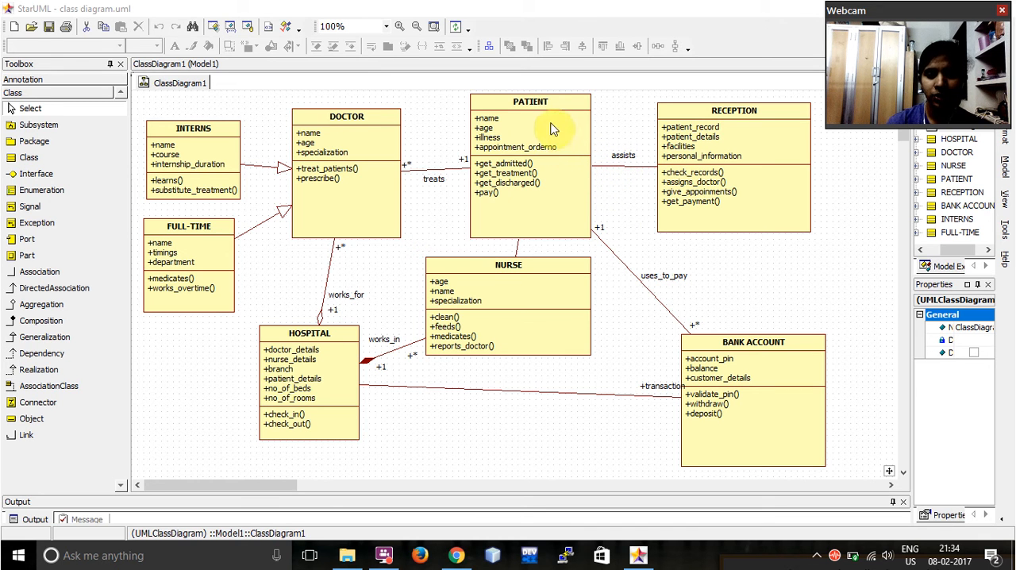
mouse_move(600, 241)
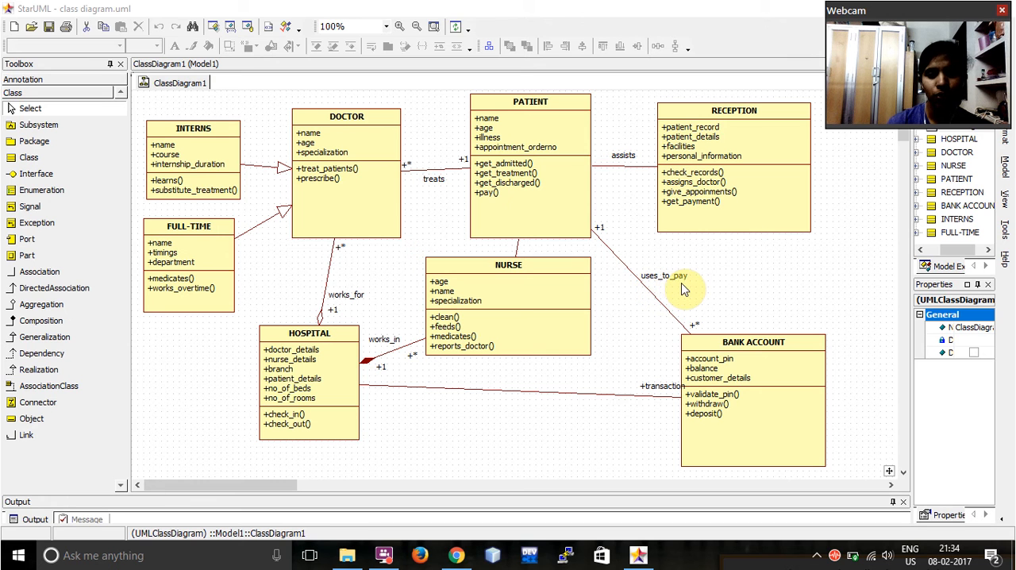
mouse_move(489, 334)
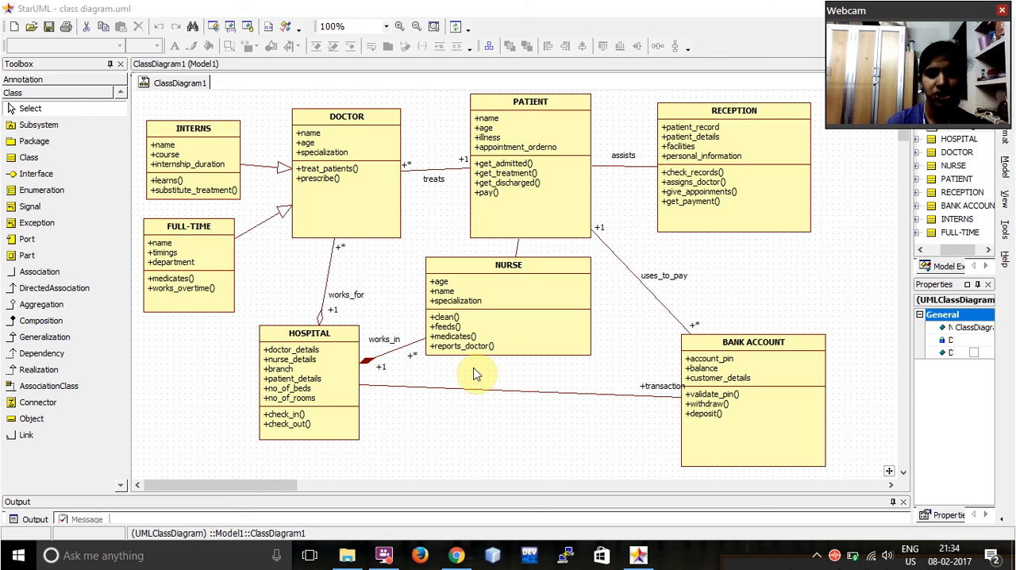
mouse_move(514, 309)
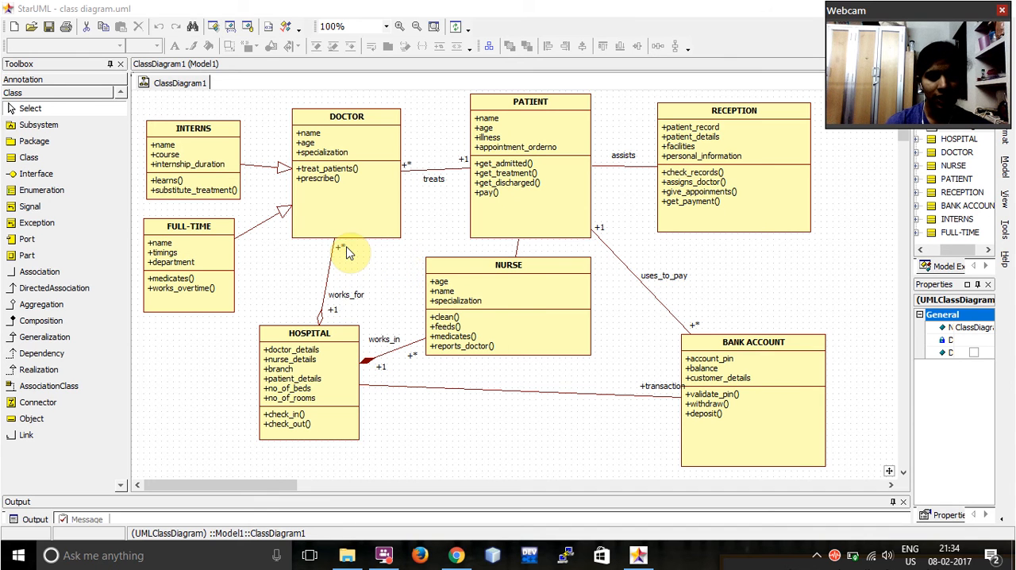
mouse_move(353, 321)
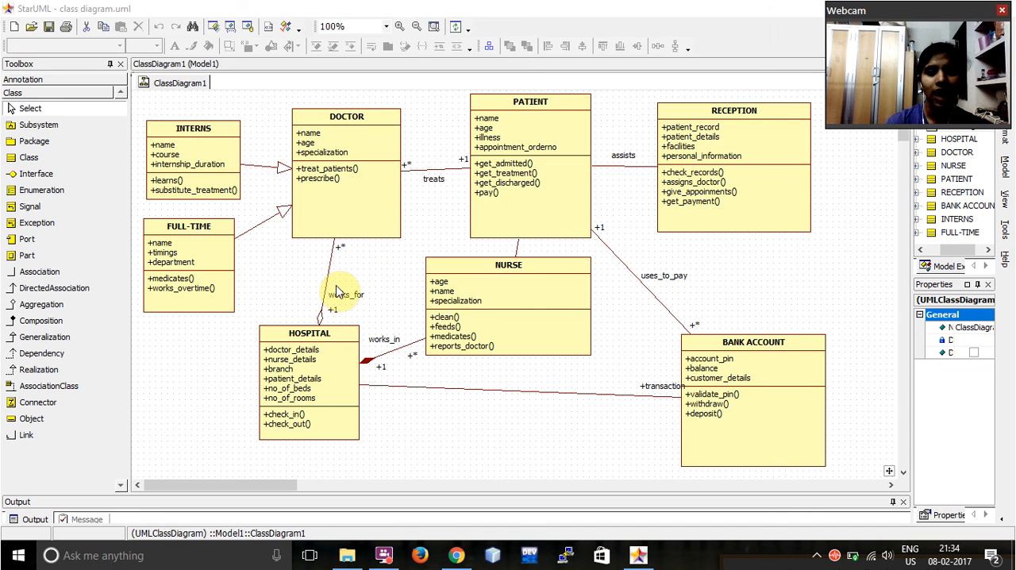
mouse_move(400, 283)
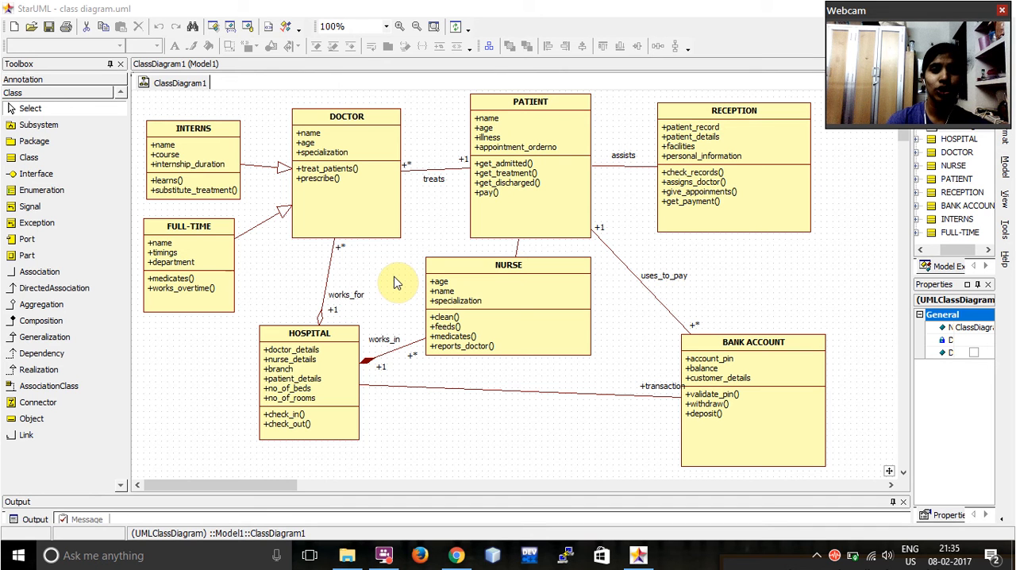
mouse_move(389, 279)
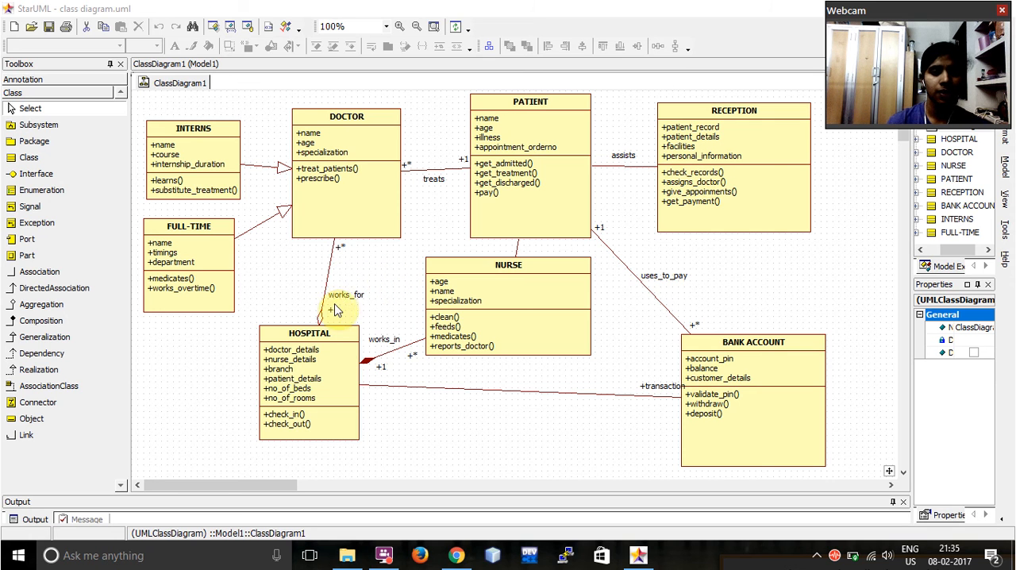
mouse_move(357, 187)
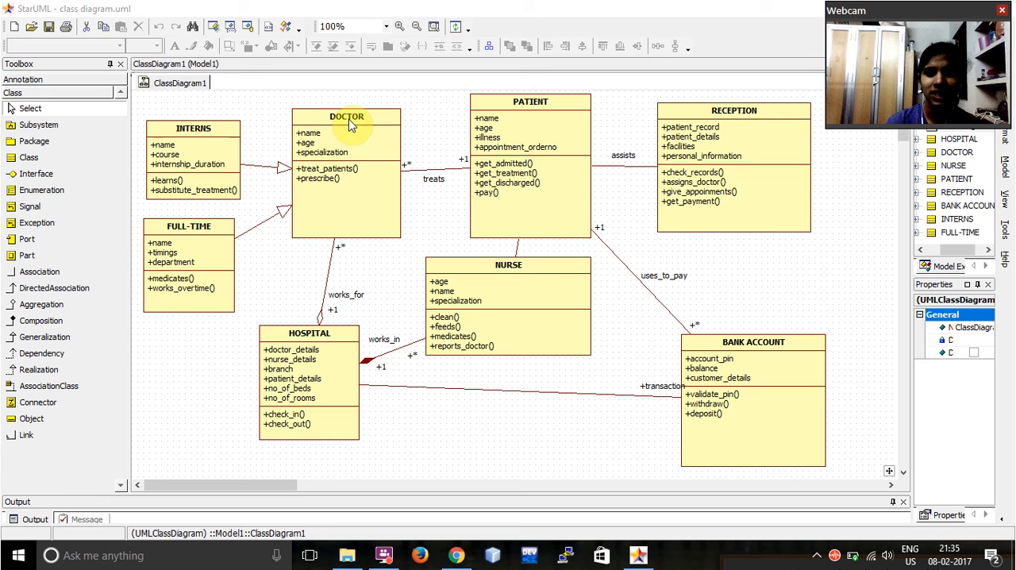
mouse_move(362, 298)
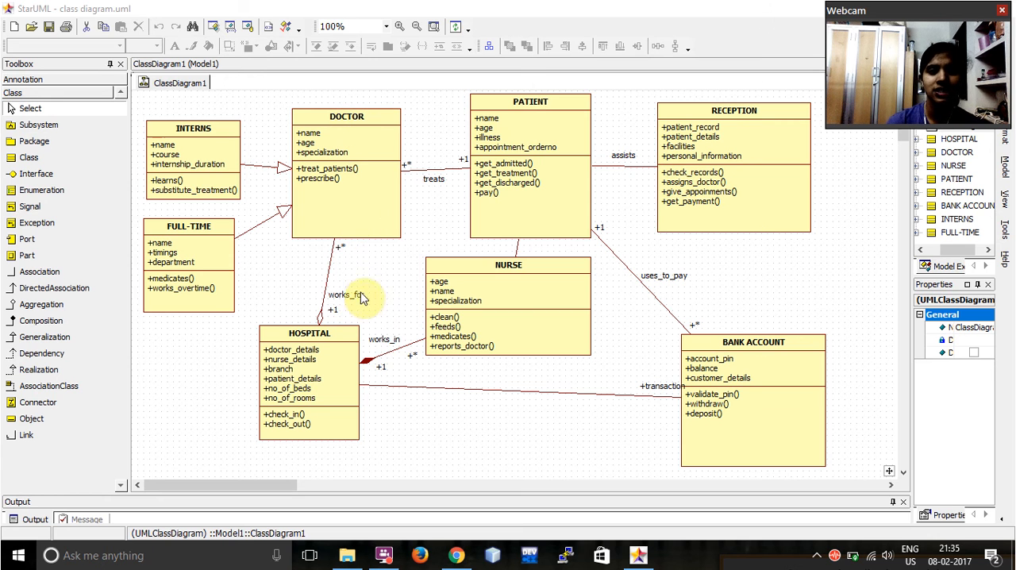
mouse_move(389, 309)
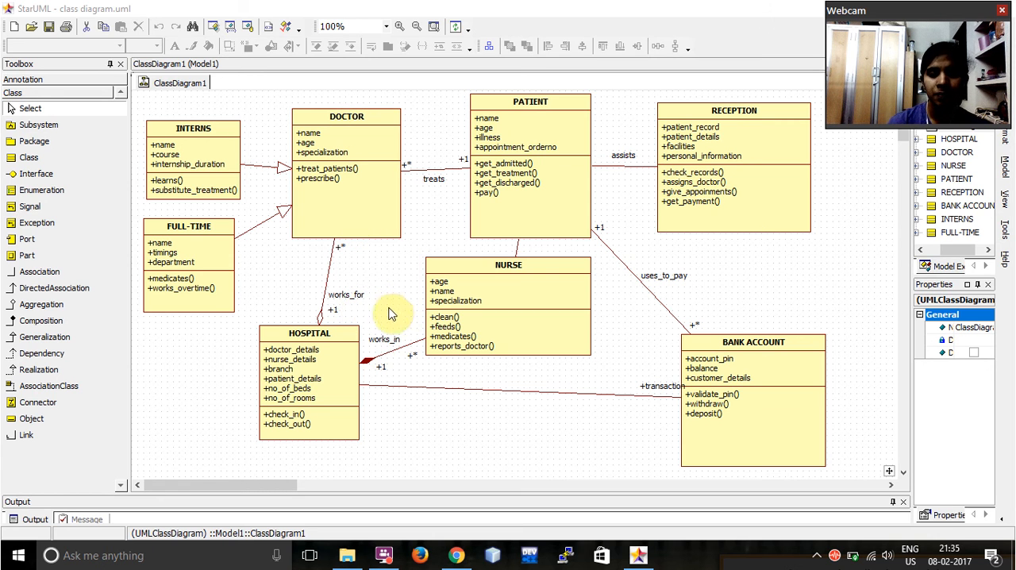
mouse_move(404, 375)
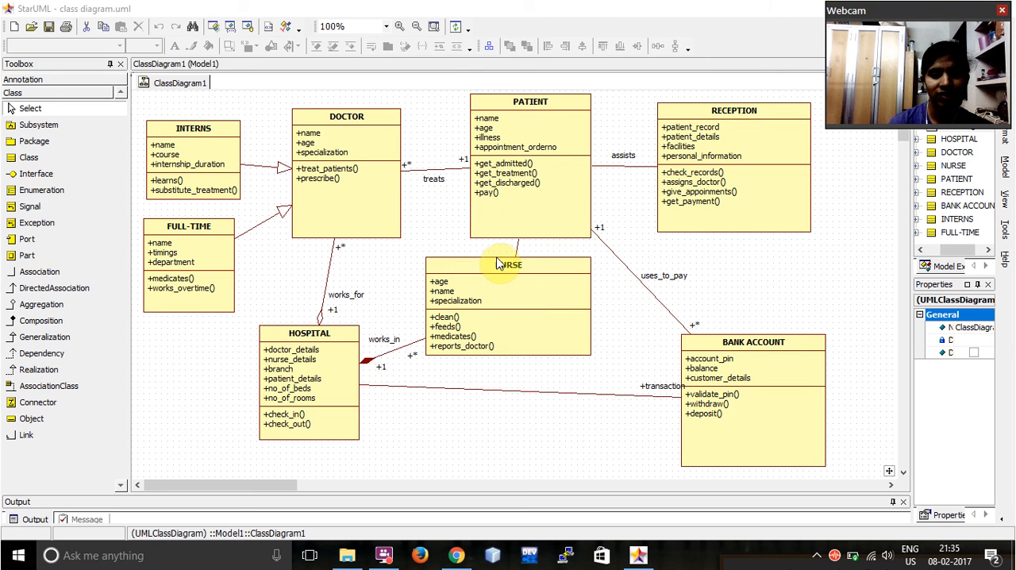
mouse_move(383, 336)
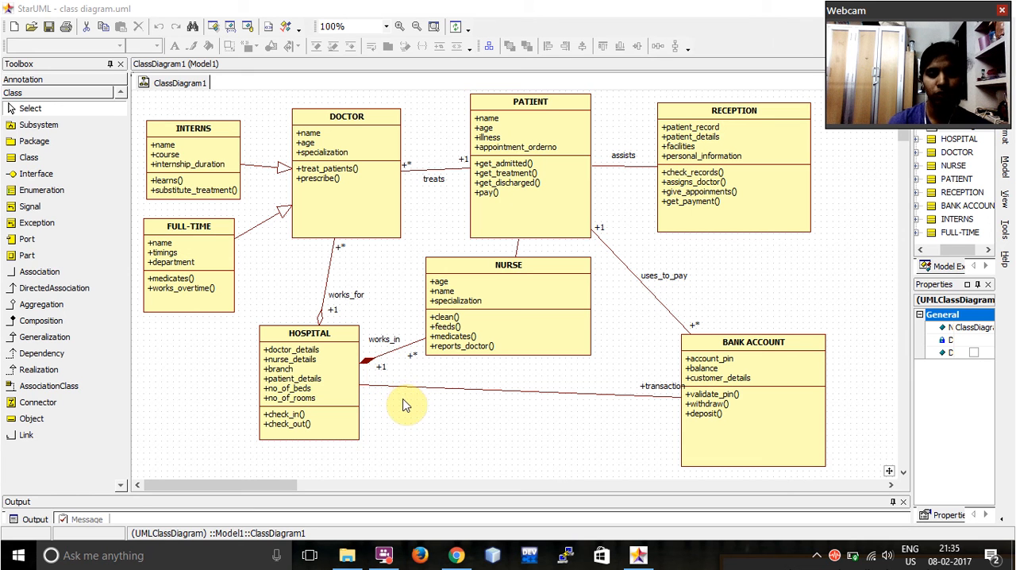
mouse_move(400, 398)
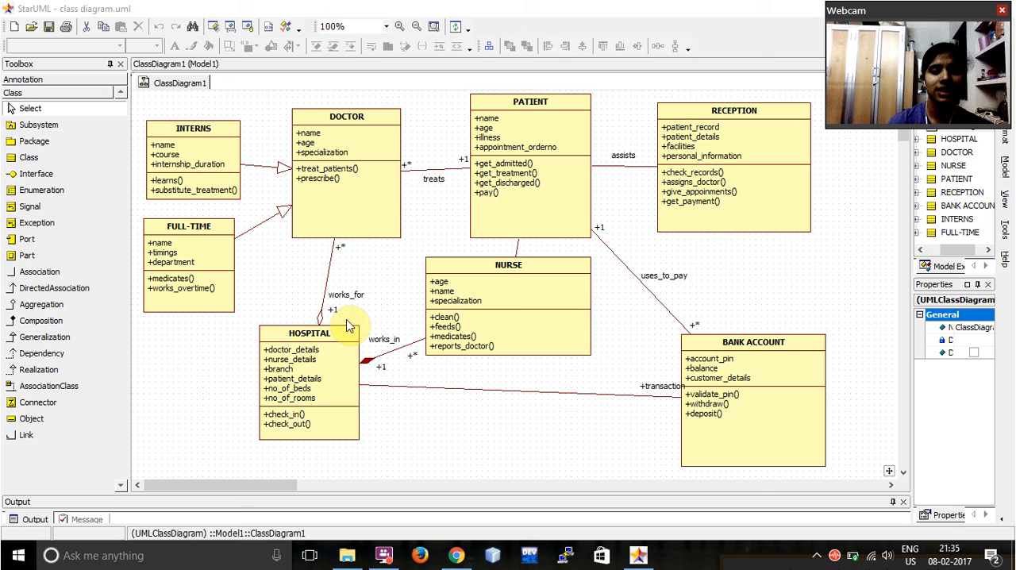
mouse_move(352, 267)
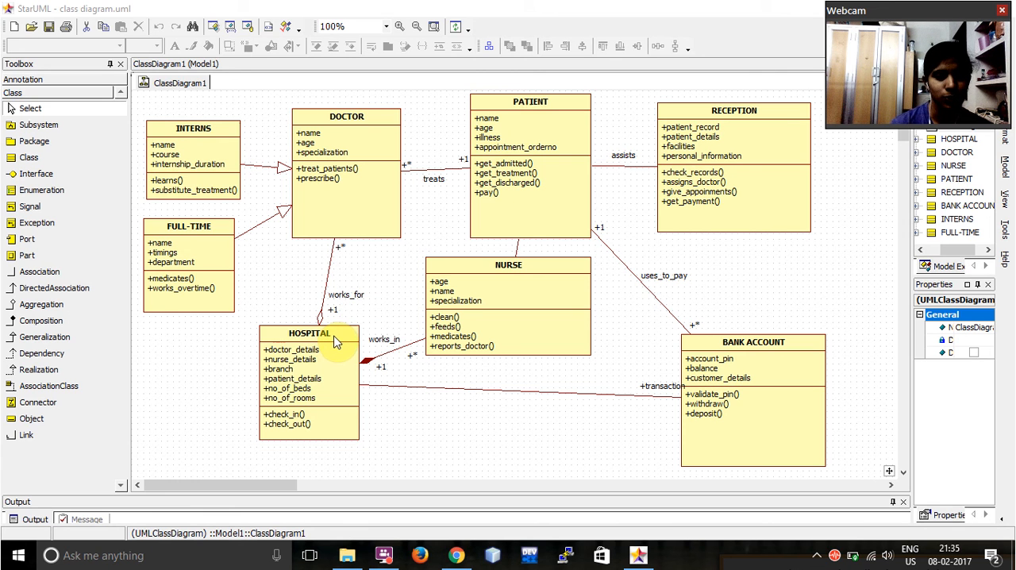
mouse_move(516, 230)
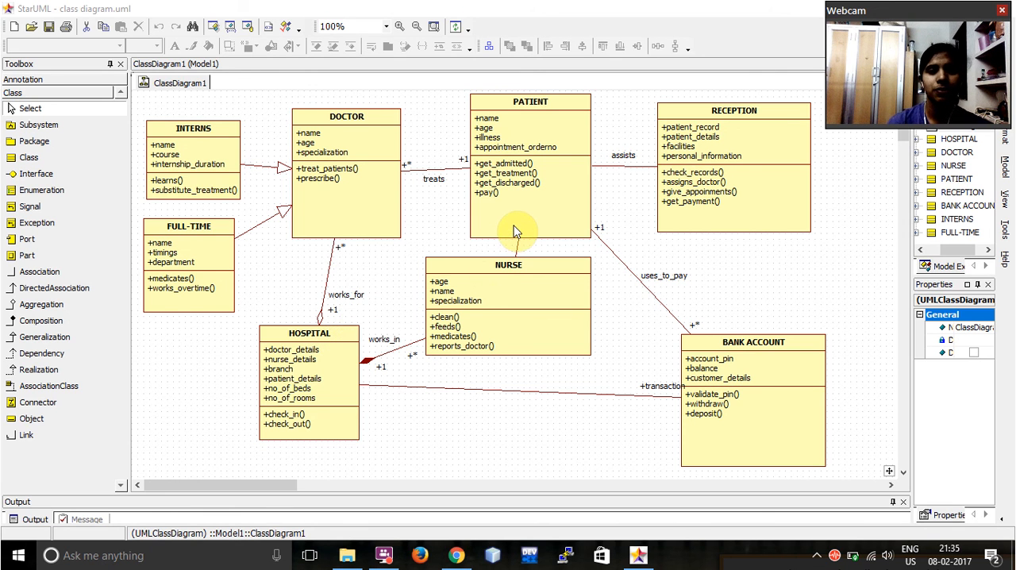